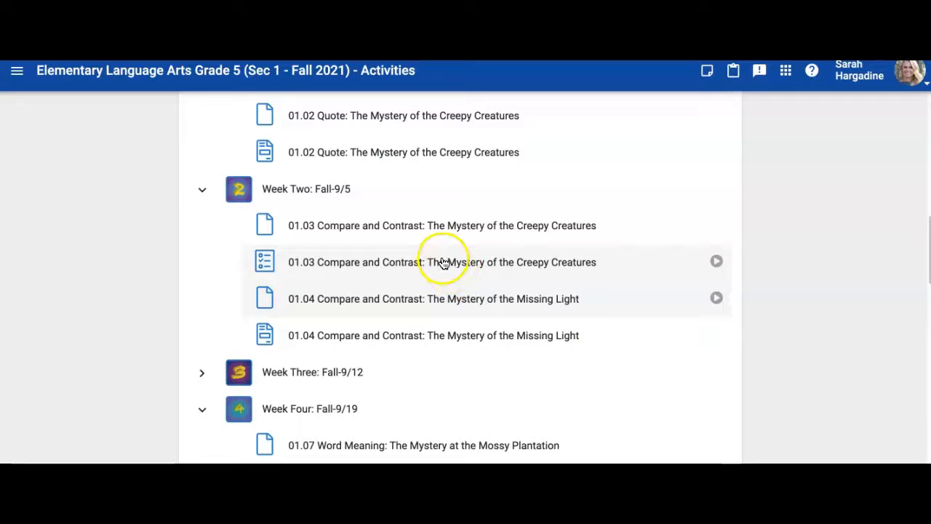
mouse_move(445, 265)
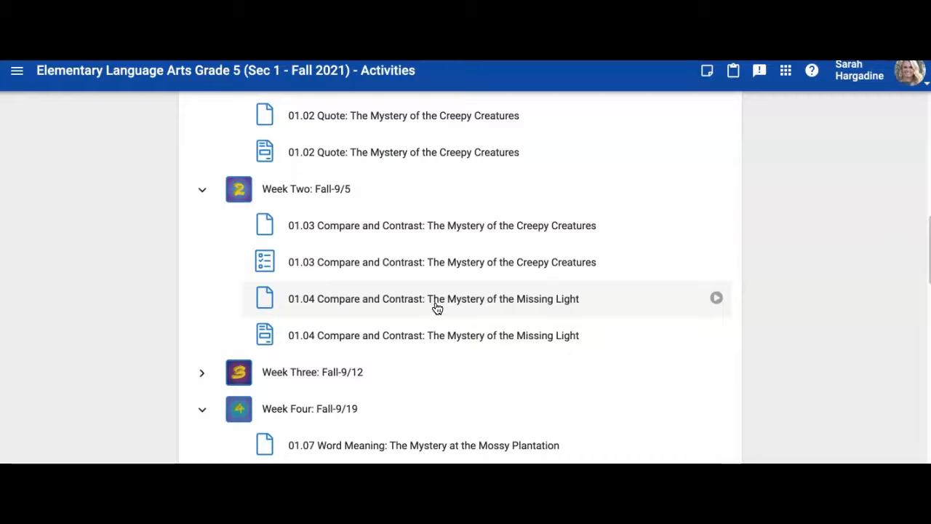
Enter the 01.04 Missing Light lesson and move through page 2 to page 3, Think About It, and beyond
left_click(430, 298)
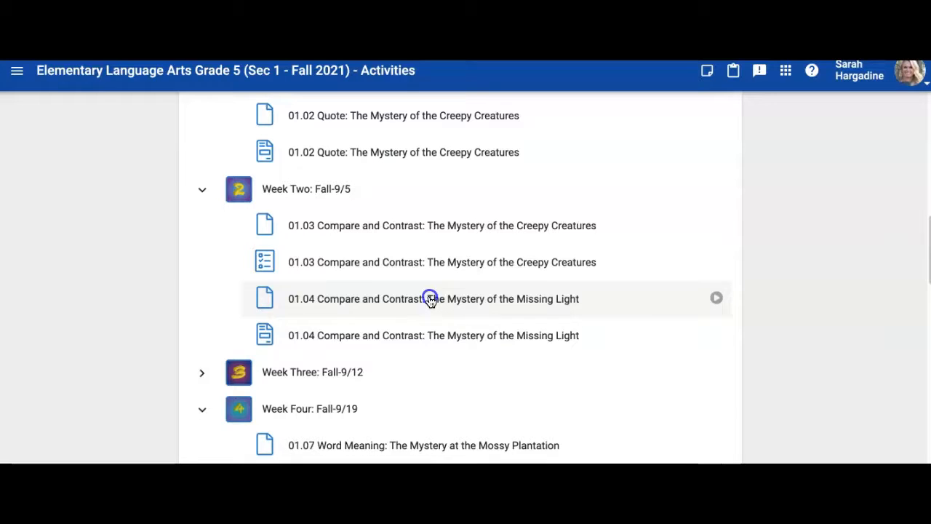
left_click(434, 298)
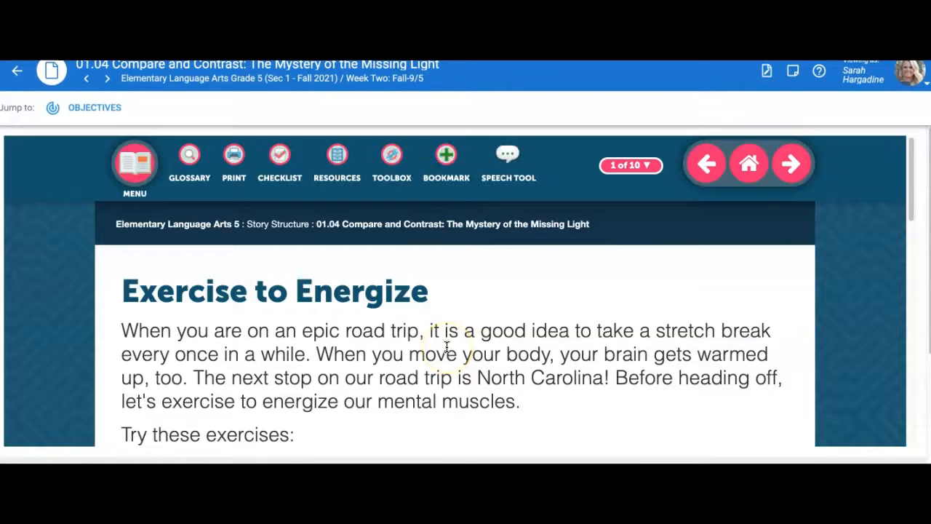
mouse_move(669, 177)
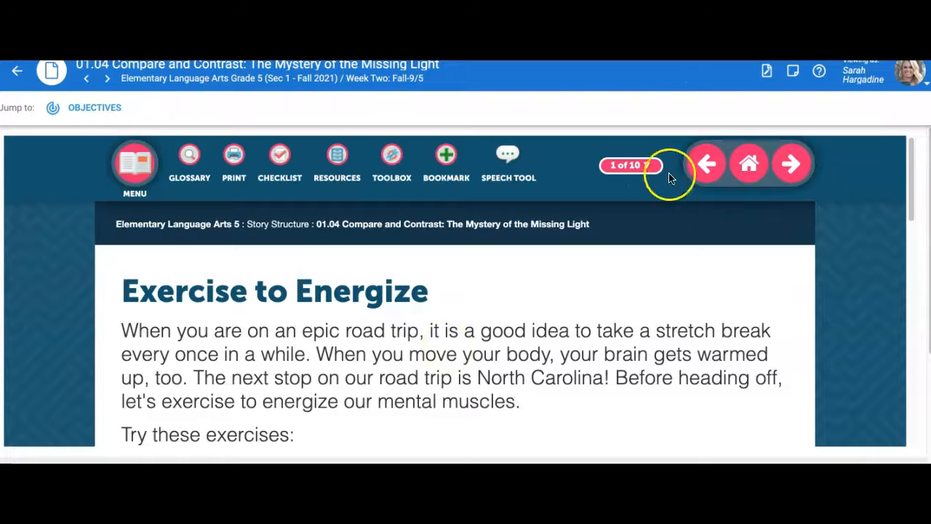
left_click(629, 165)
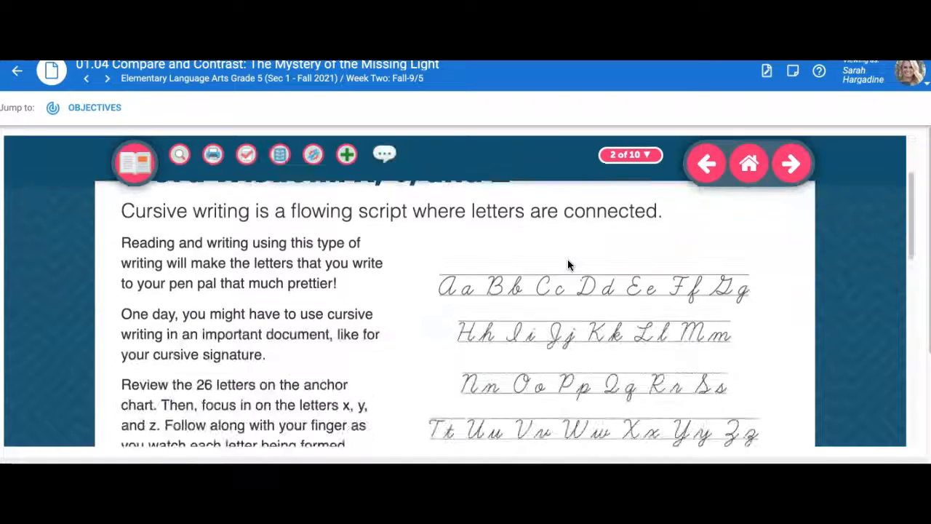
left_click(629, 154)
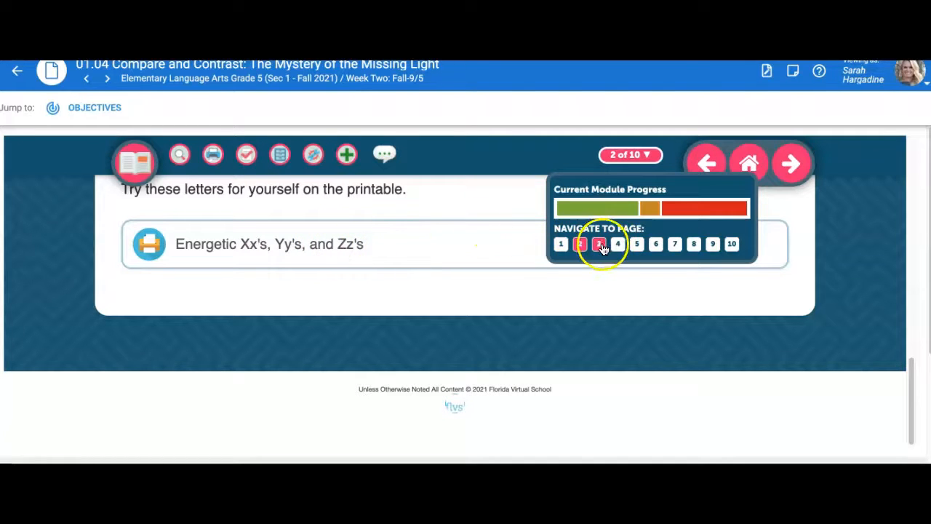
left_click(599, 244)
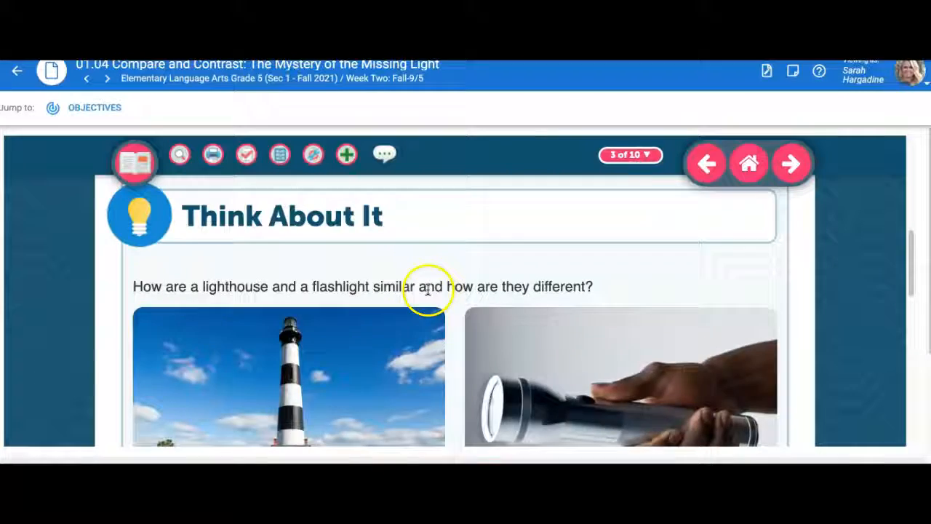
left_click(630, 154)
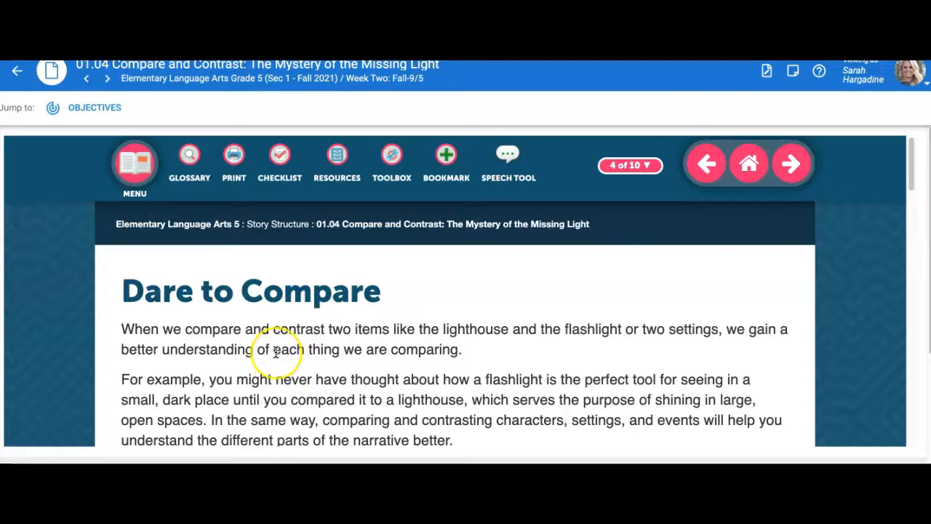
Review page 4 Dare to Compare, viewing its story-element question tabs down to the Answers section
scroll("down", 3)
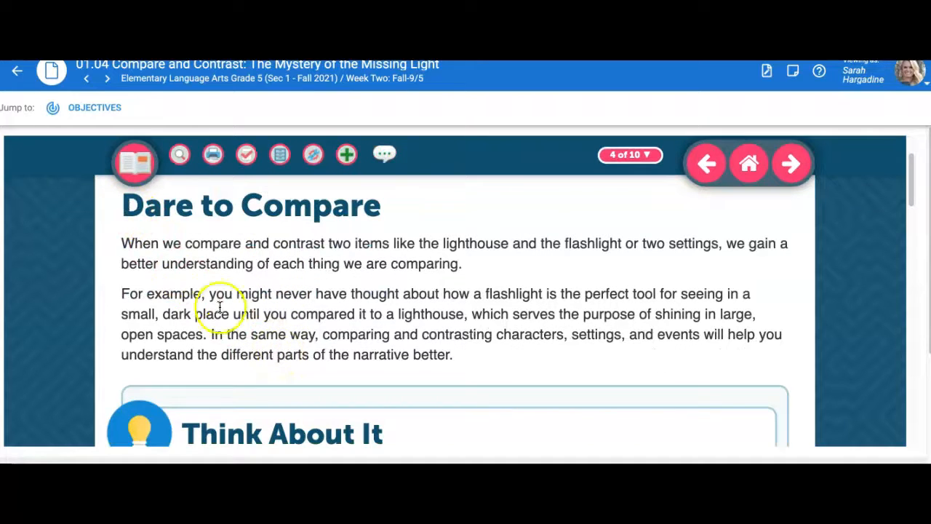
scroll("down", 3)
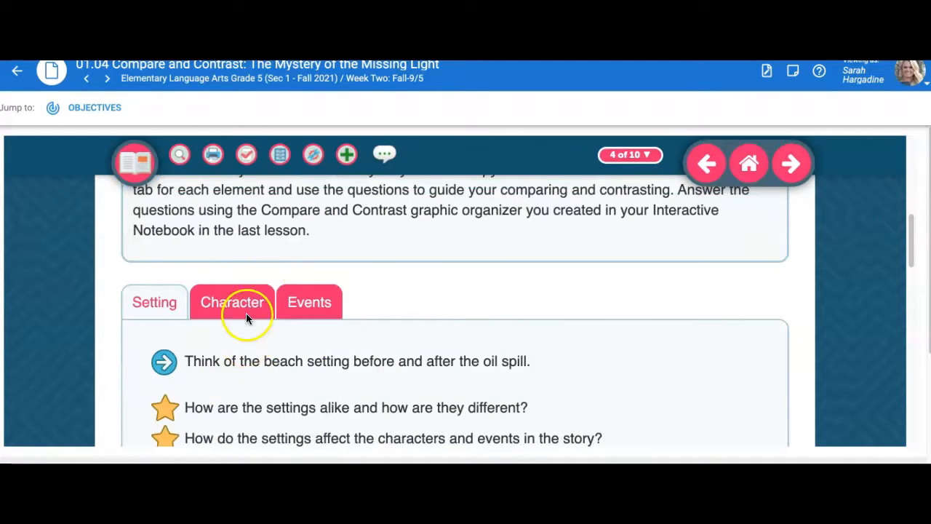
left_click(308, 301)
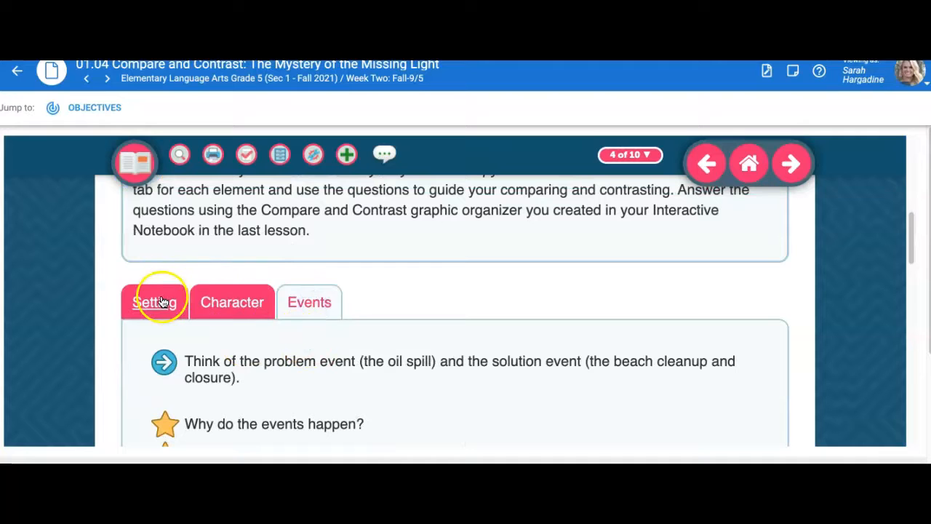
mouse_move(326, 343)
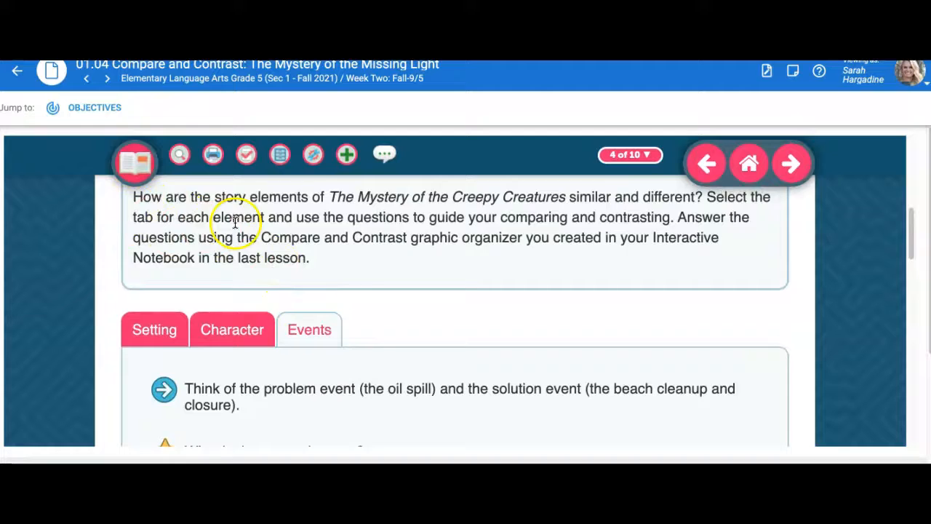
scroll("down", 3)
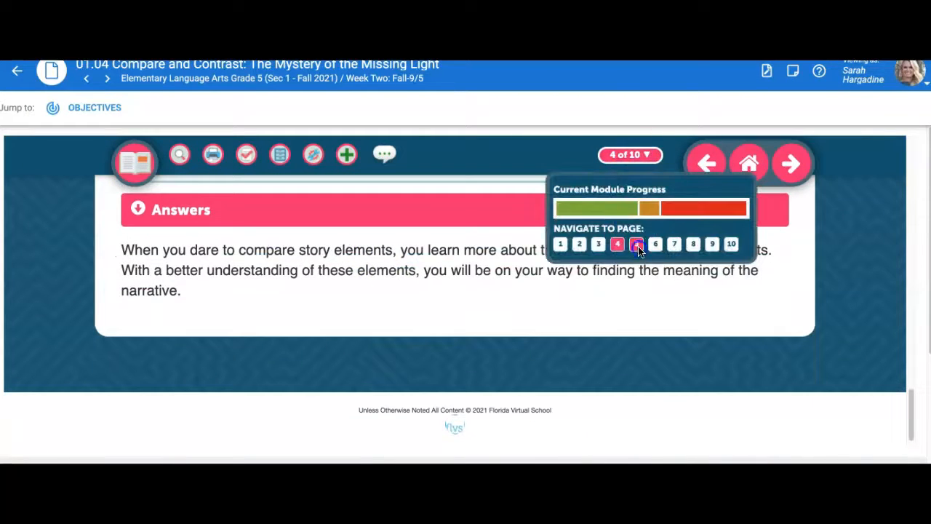
Jump to page 5 and read its questions, storybook slideshow and Practice organizer instructions
left_click(637, 244)
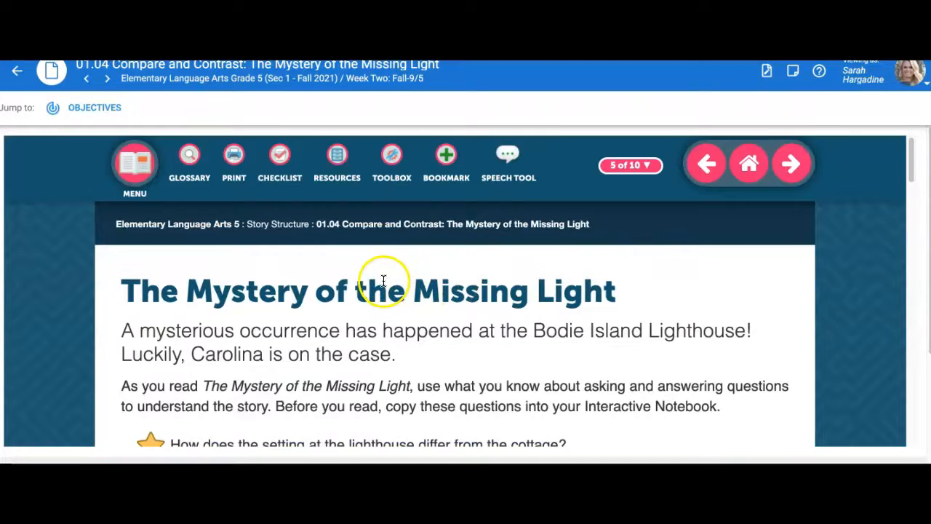
mouse_move(371, 289)
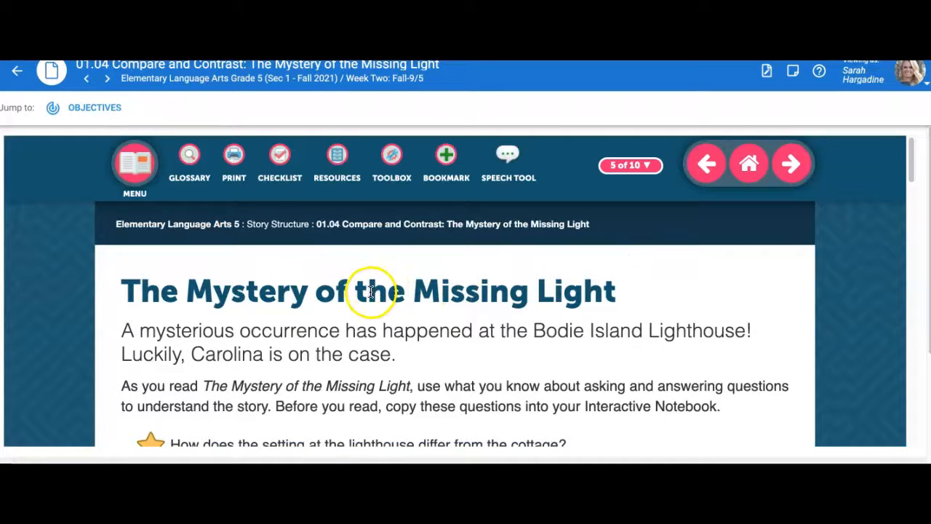
mouse_move(487, 304)
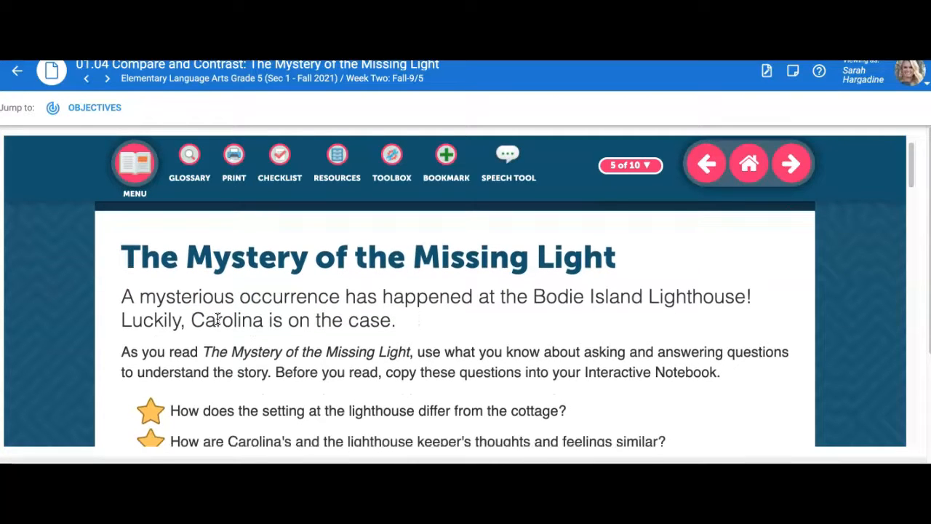
scroll("down", 3)
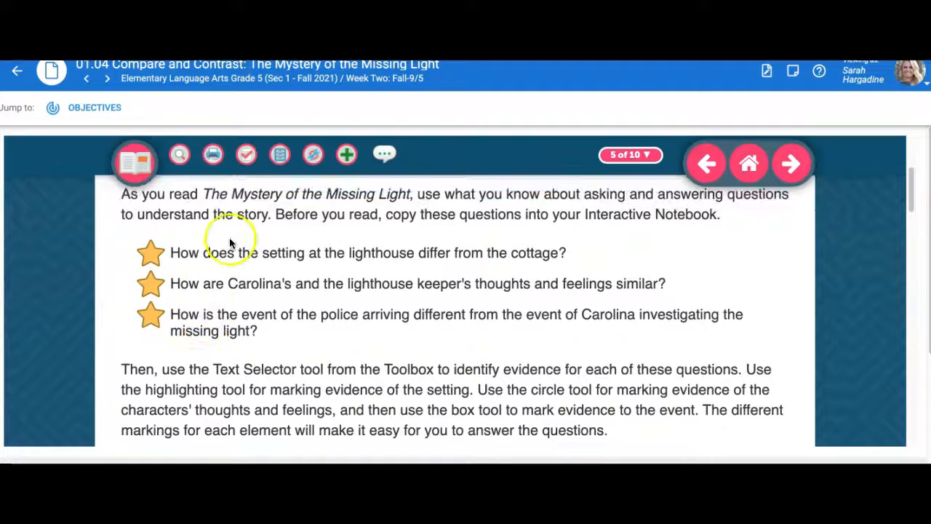
mouse_move(463, 195)
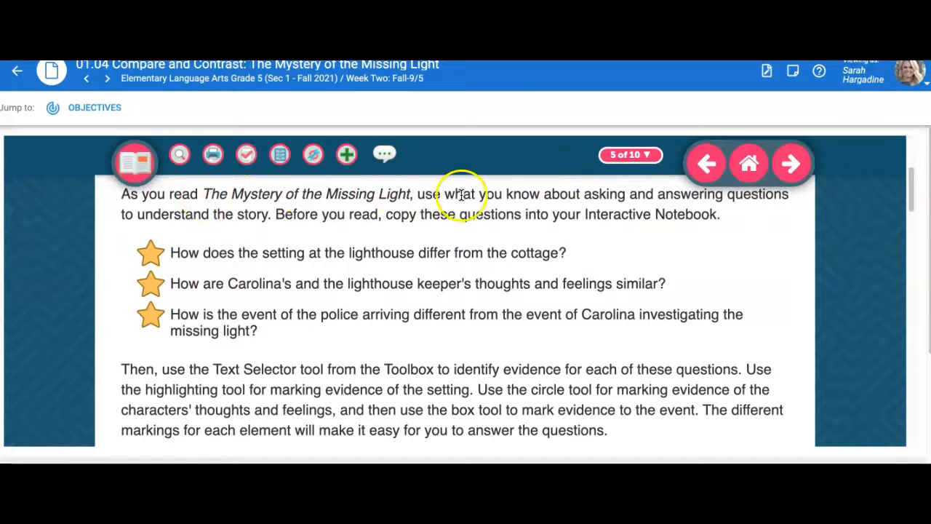
mouse_move(400, 314)
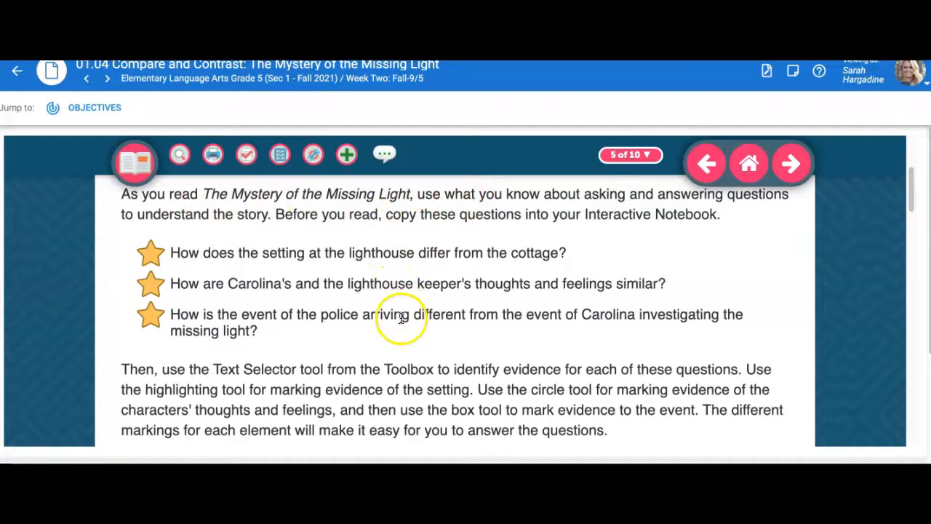
scroll("down", 3)
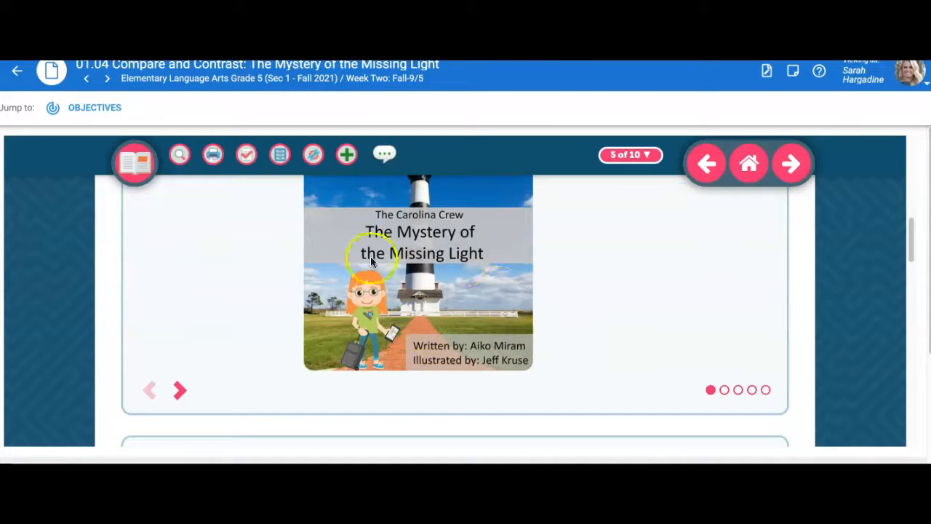
left_click(181, 390)
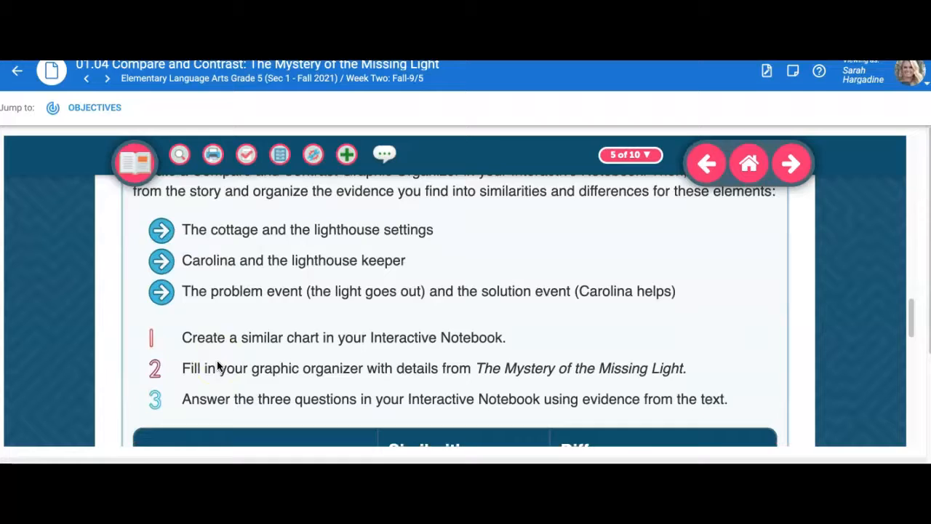
scroll("down", 3)
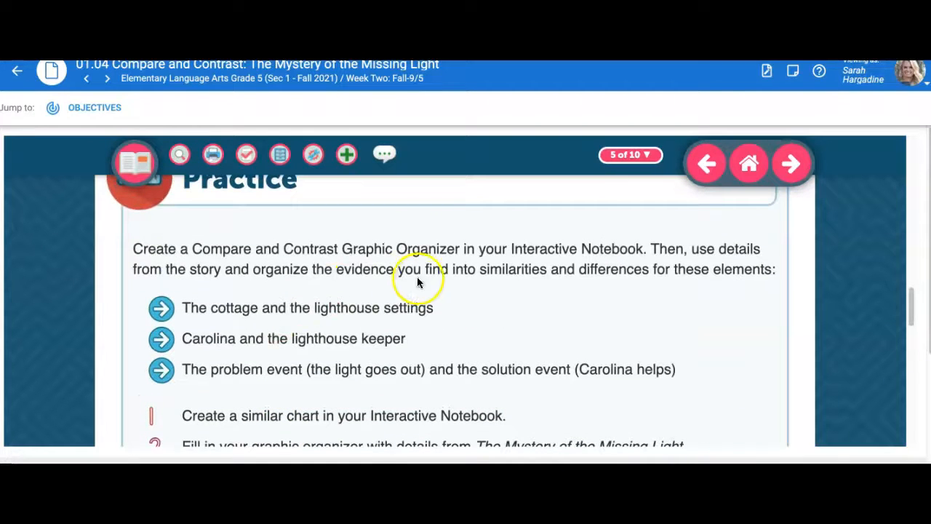
mouse_move(400, 254)
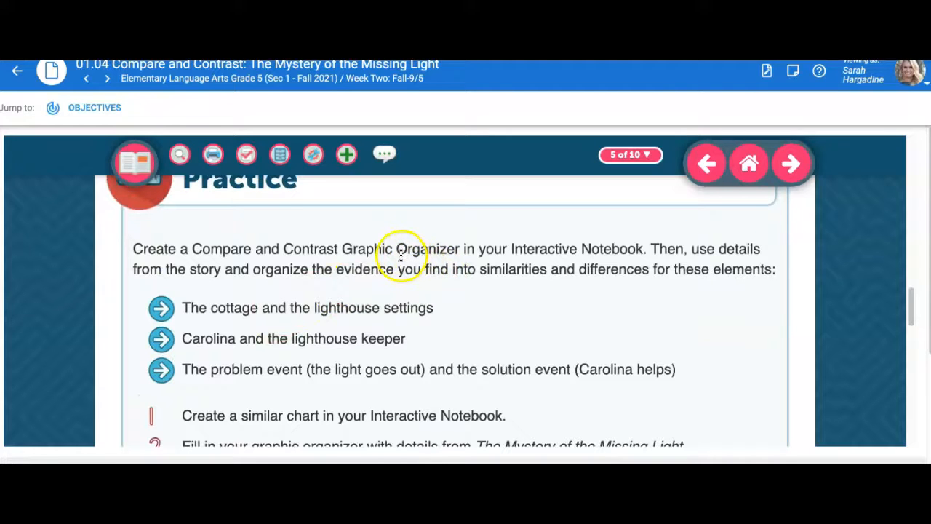
mouse_move(215, 283)
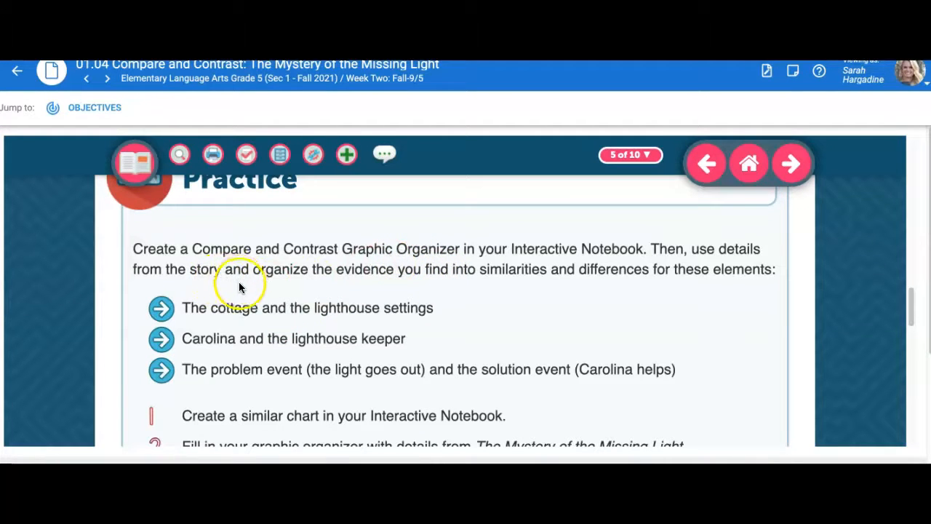
Continue through the Practice page toward the To Be or Not To Be grammar activity
left_click_drag(182, 309, 434, 308)
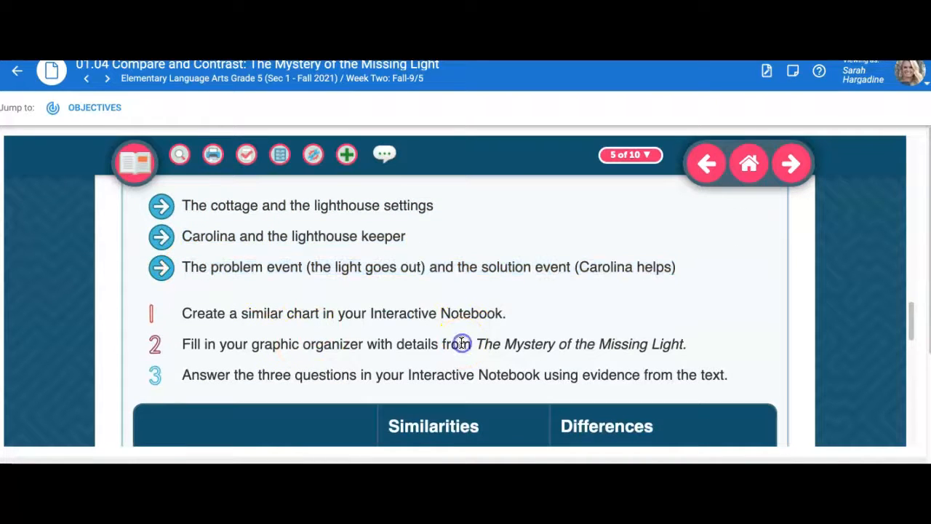
scroll("down", 3)
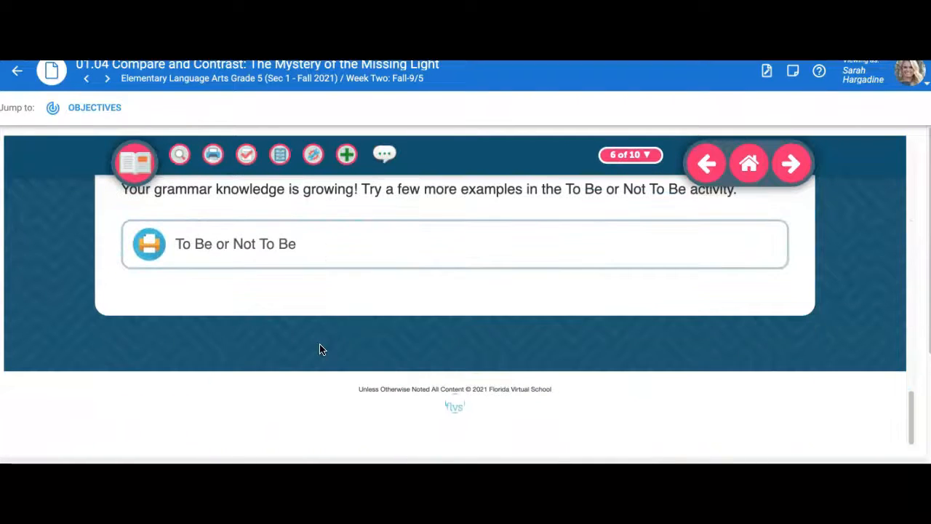
Visit the final assignment page 10, then return to page 5's story reading
left_click(236, 244)
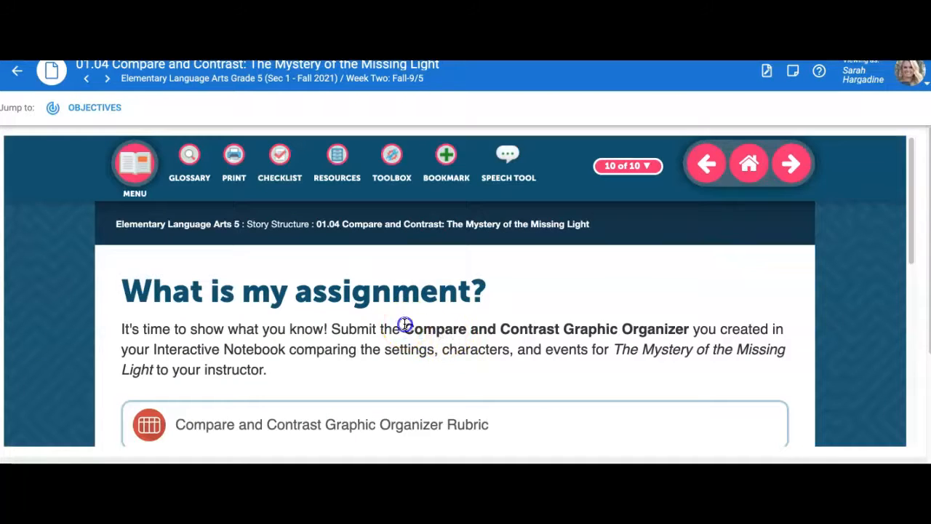
left_click_drag(404, 329, 689, 329)
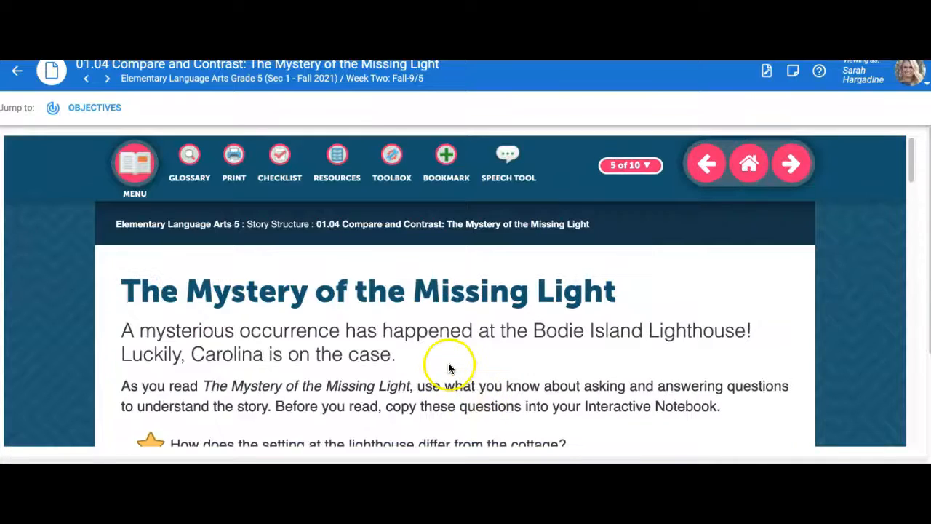
scroll("down", 3)
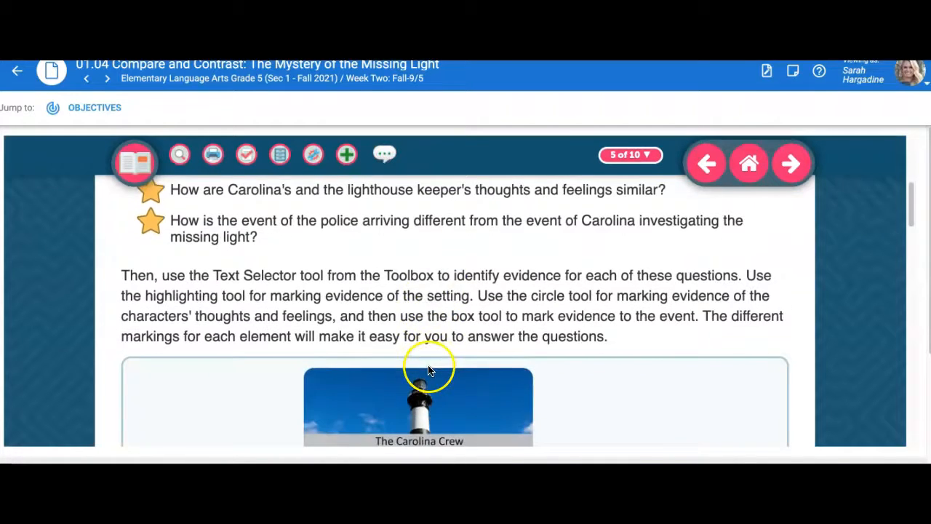
scroll("down", 3)
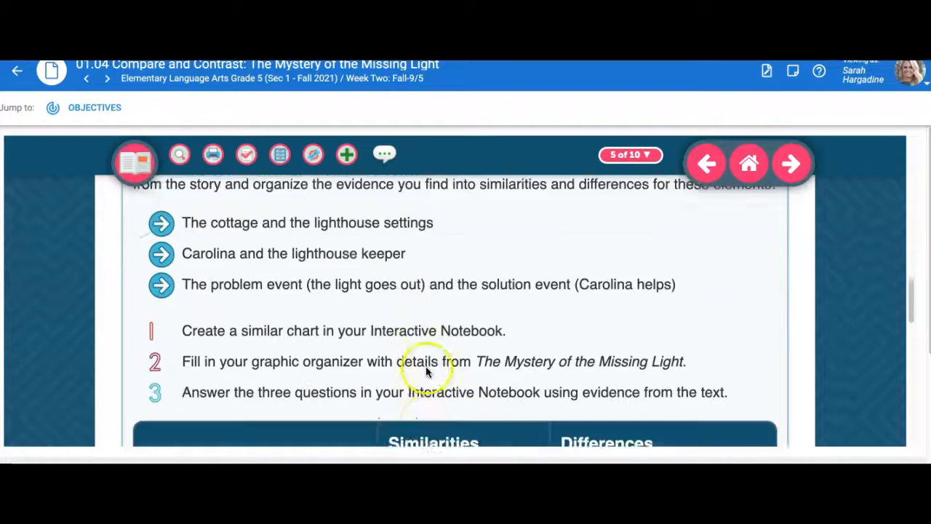
scroll("down", 3)
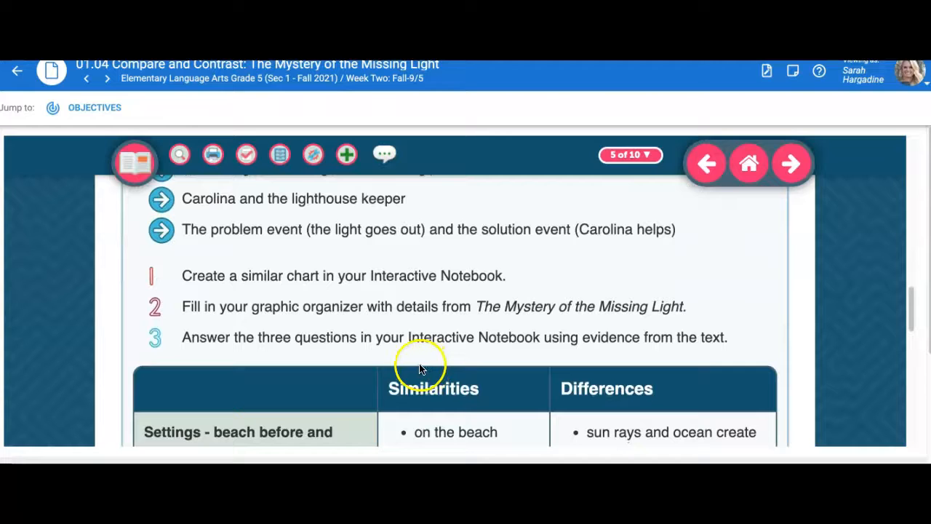
mouse_move(396, 355)
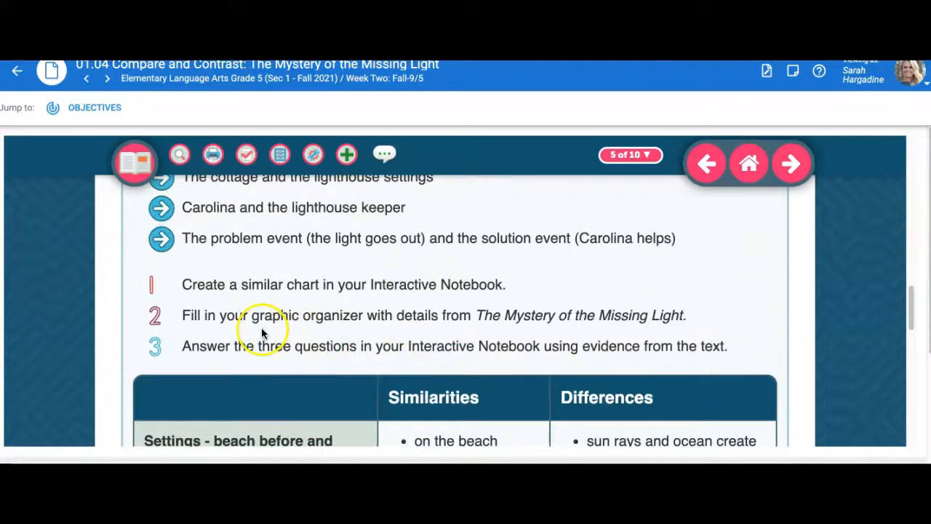
scroll("down", 3)
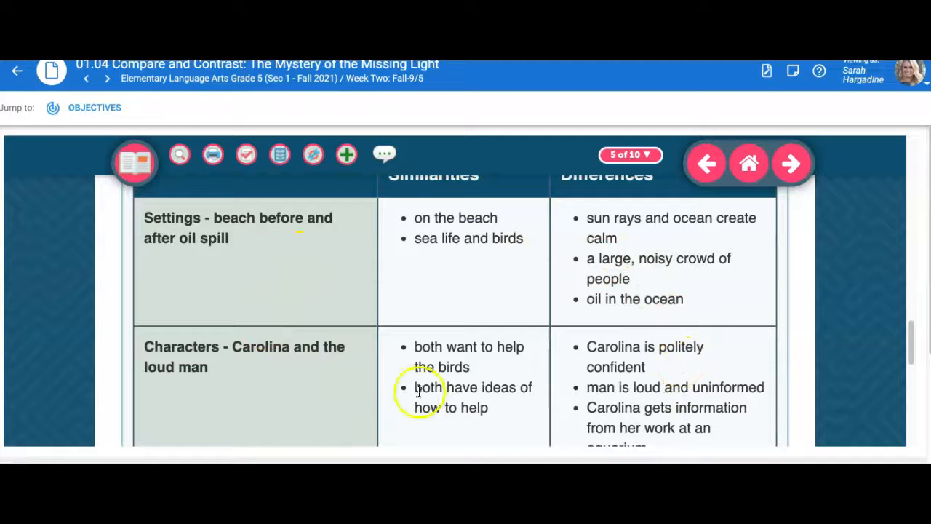
scroll("down", 3)
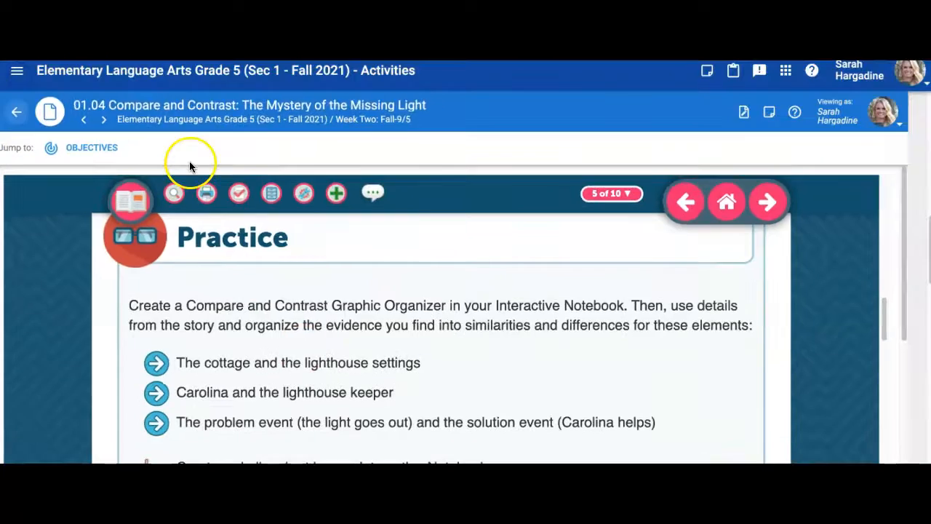
Via the Teacher App courses list, switch to the Elementary Mathematics Grade 5 course activities
left_click(18, 70)
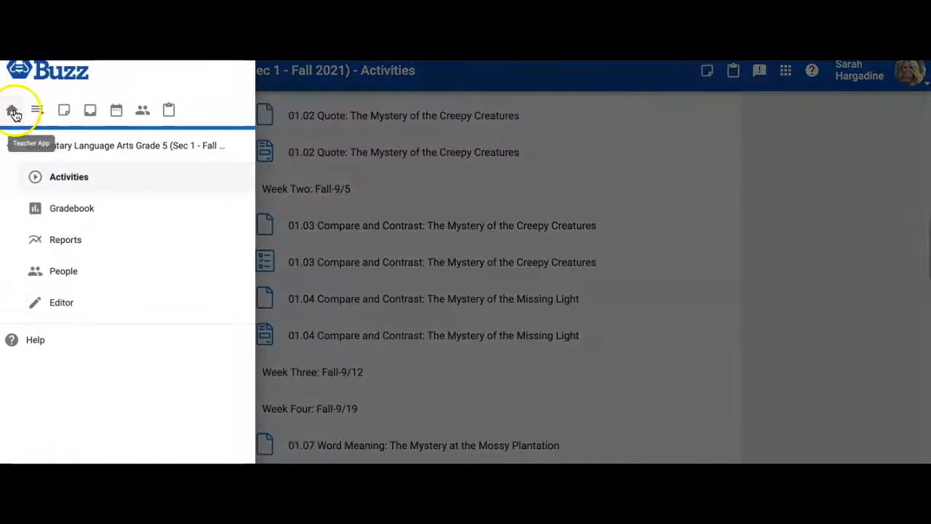
left_click(11, 110)
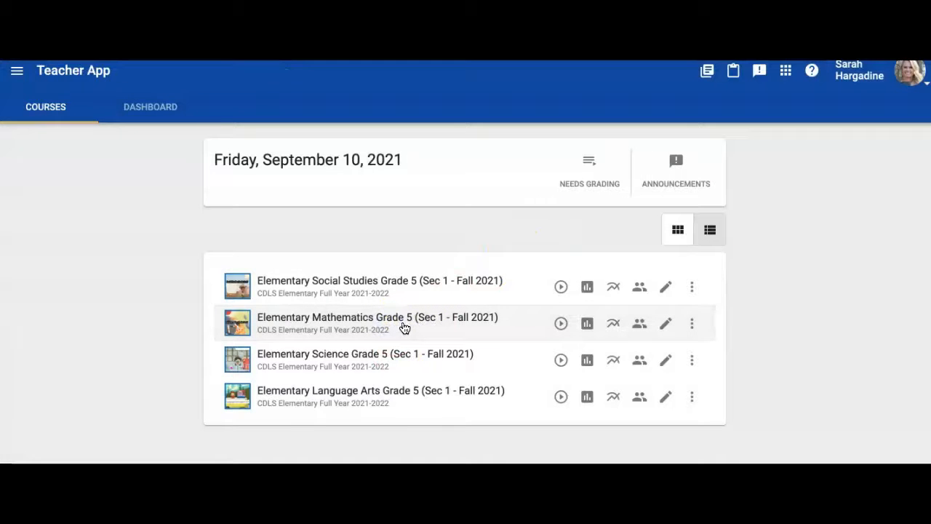
left_click(377, 317)
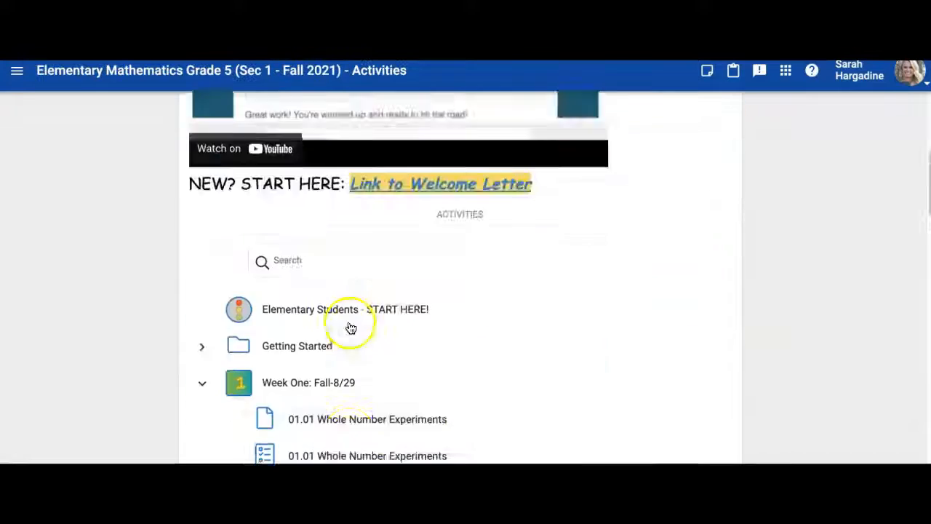
scroll("down", 3)
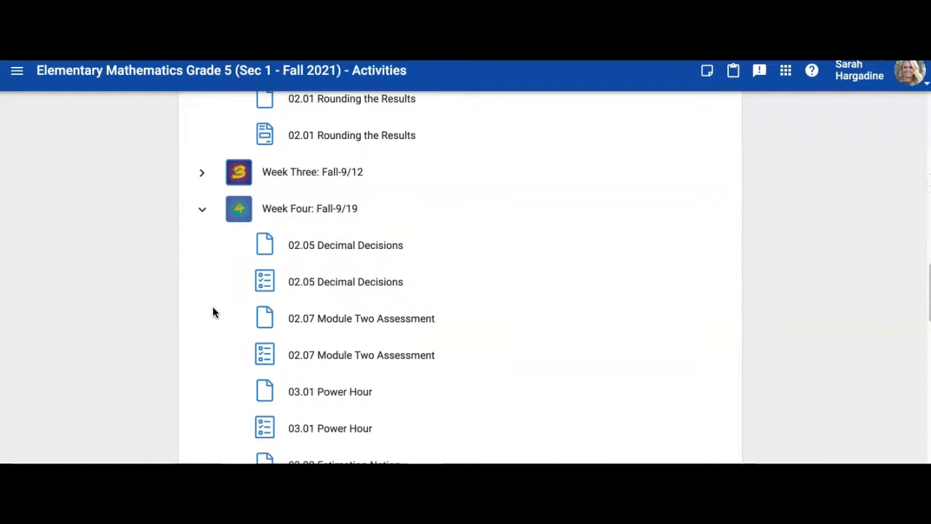
scroll("down", 3)
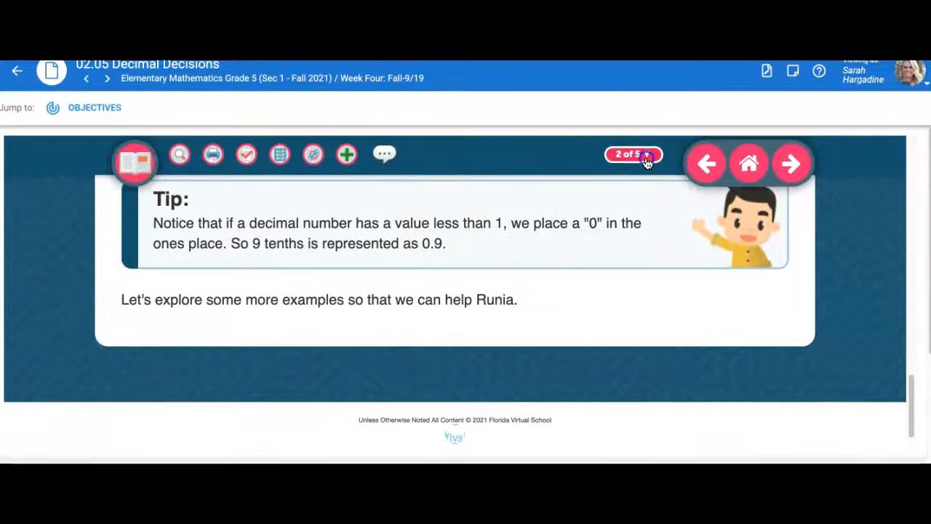
left_click(791, 163)
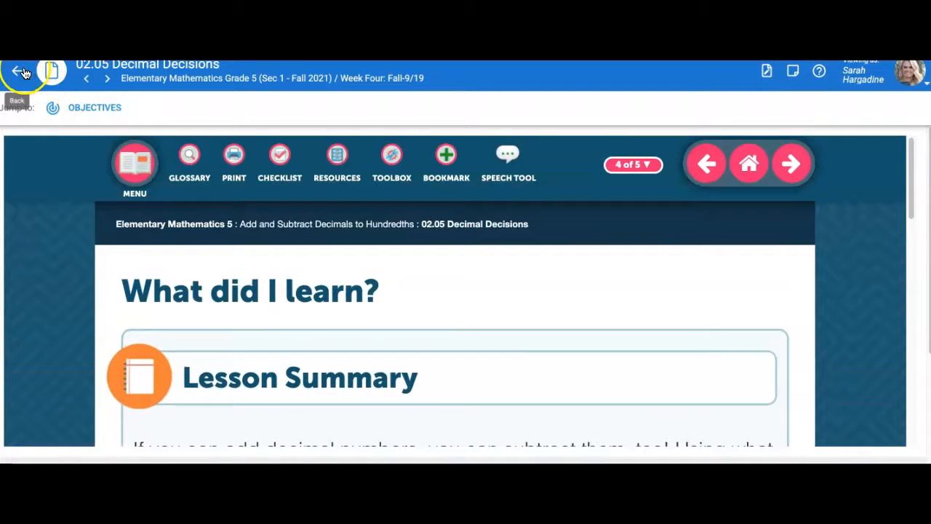
left_click(16, 69)
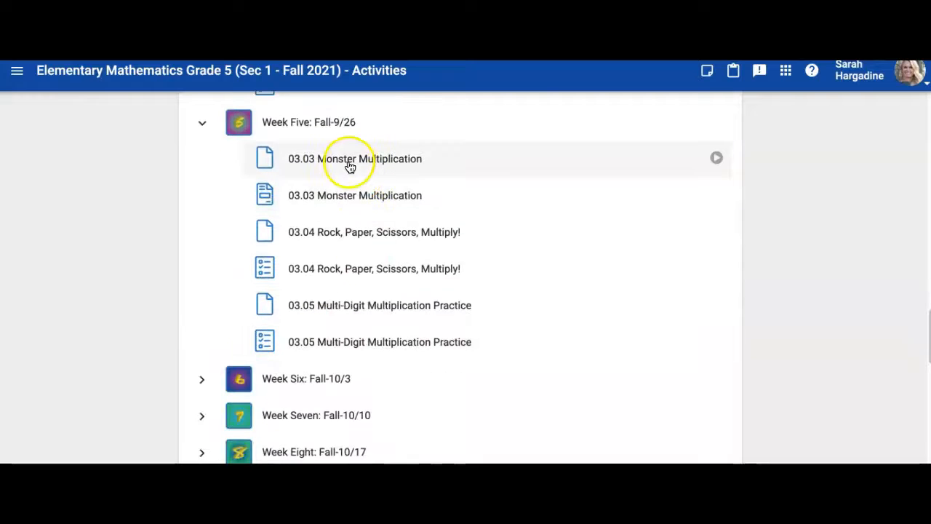
Enter 03.03 Monster Multiplication under Week Five and reach its multi-digit multiplication worksheet
left_click(355, 159)
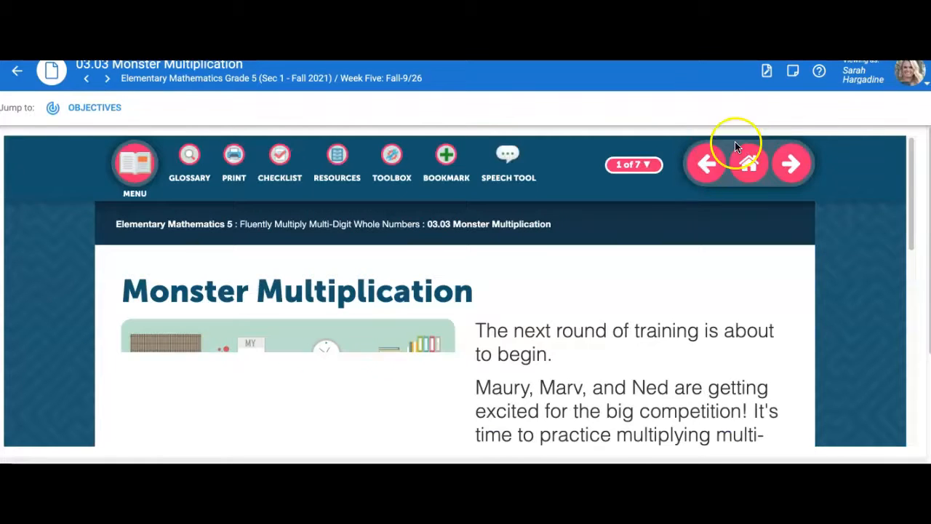
left_click(633, 165)
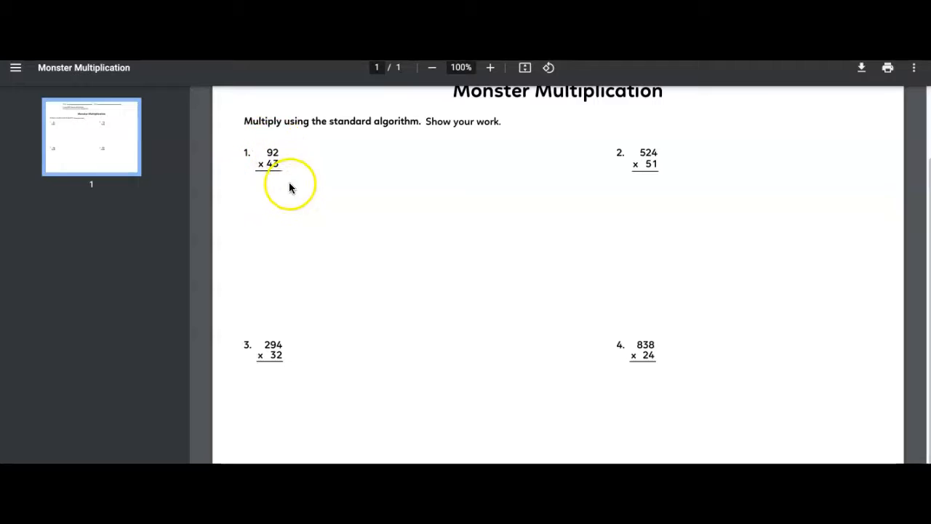
mouse_move(264, 242)
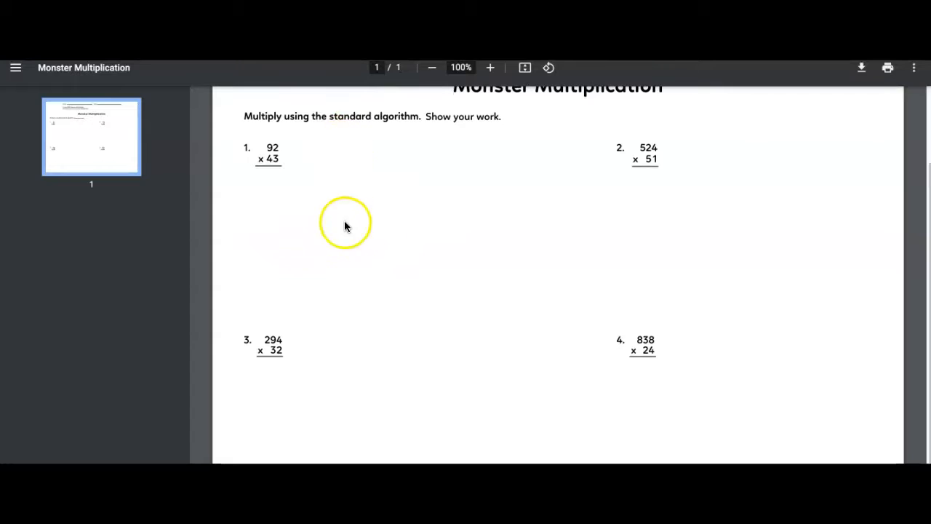
mouse_move(419, 253)
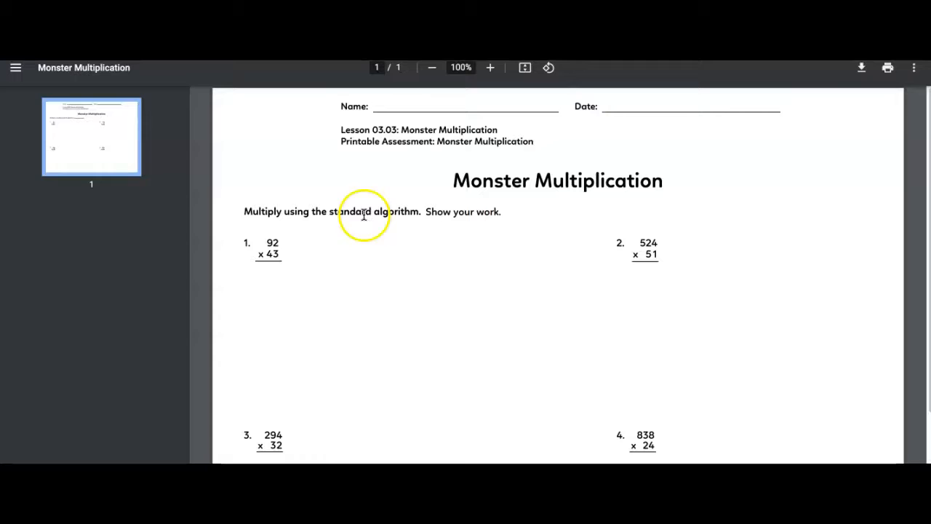
mouse_move(347, 174)
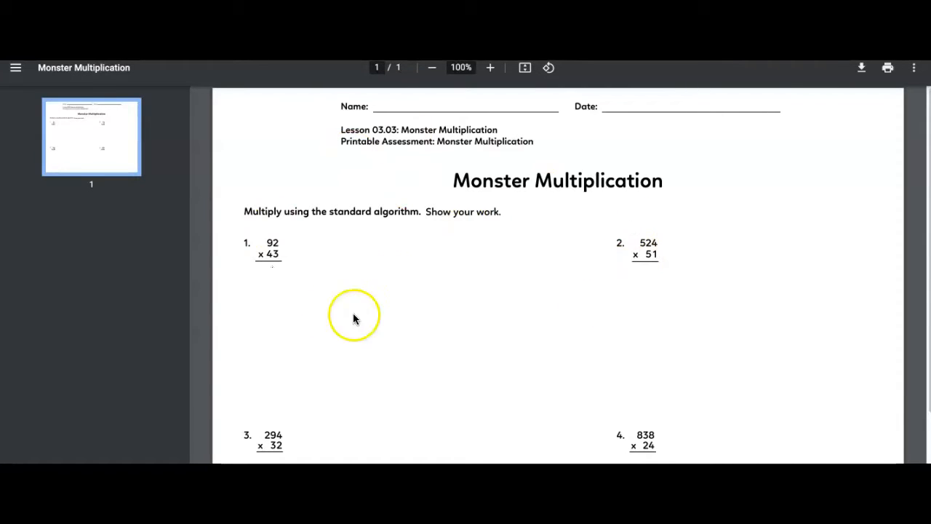
mouse_move(356, 275)
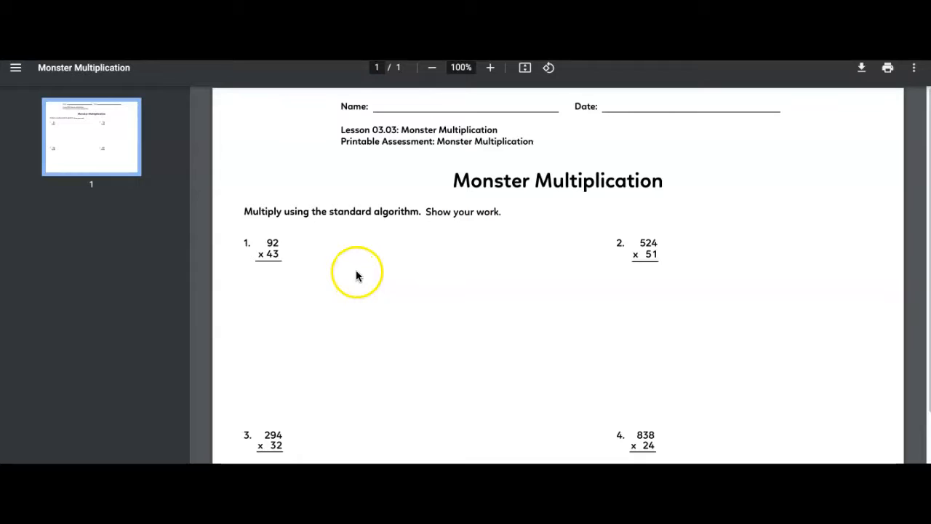